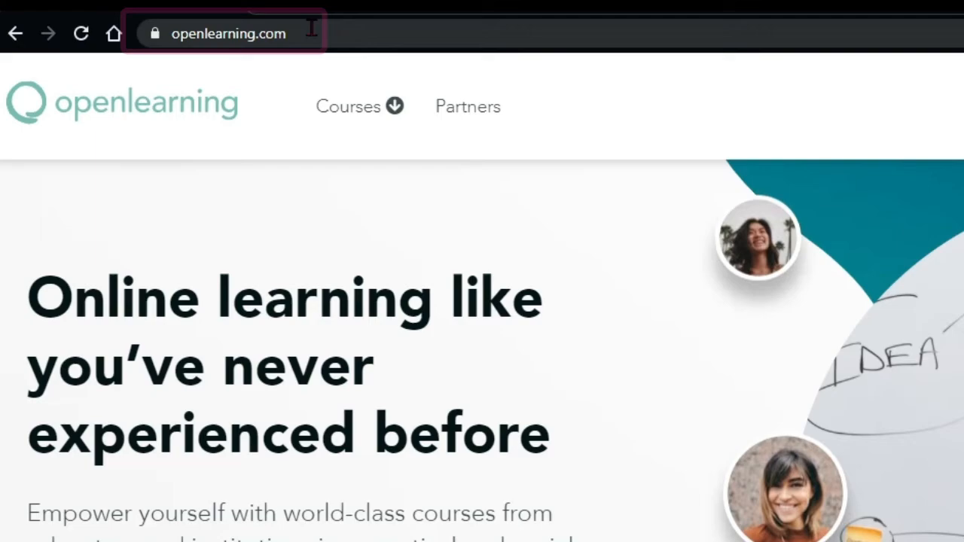
# Step: Load openlearning.com in the browser to reach the OpenLearning home page
pyautogui.click(229, 33)
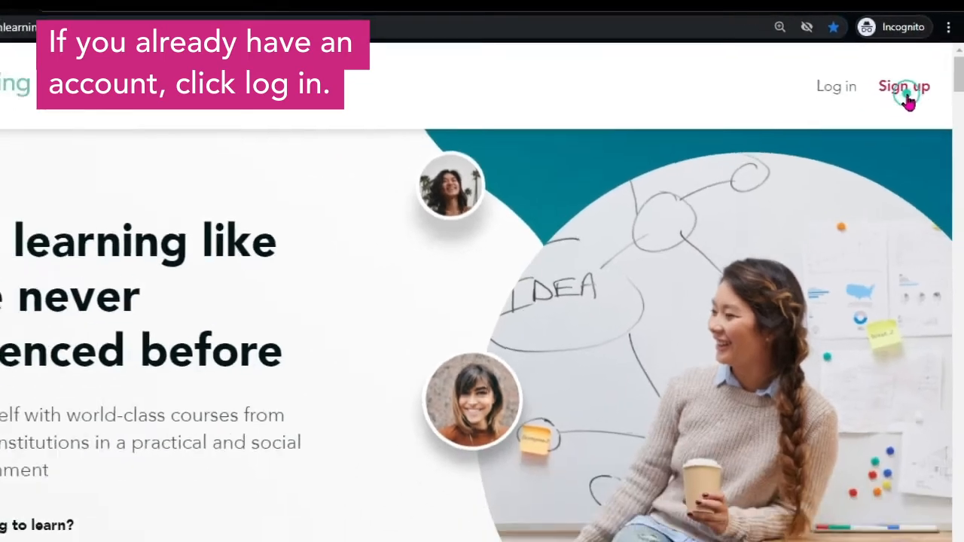
pyautogui.click(904, 86)
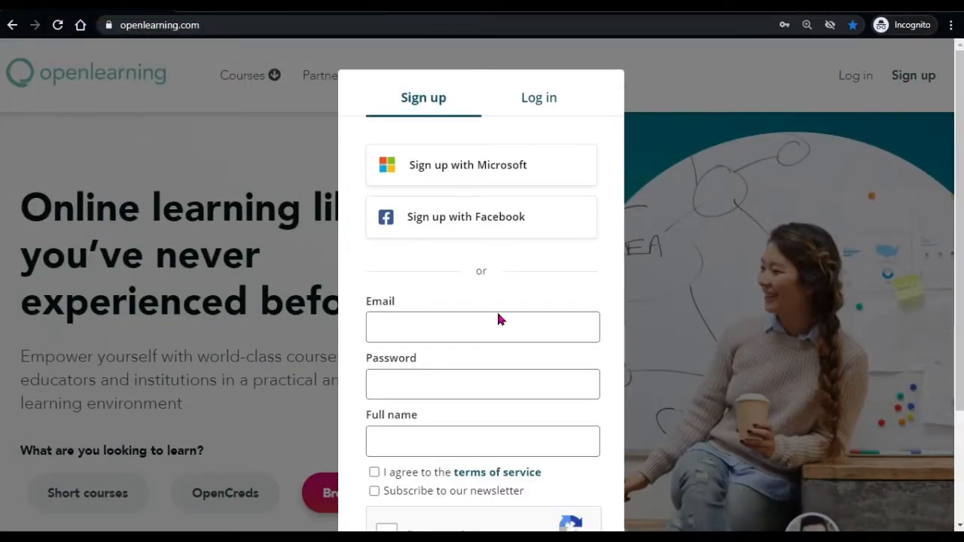
pyautogui.moveTo(503, 419)
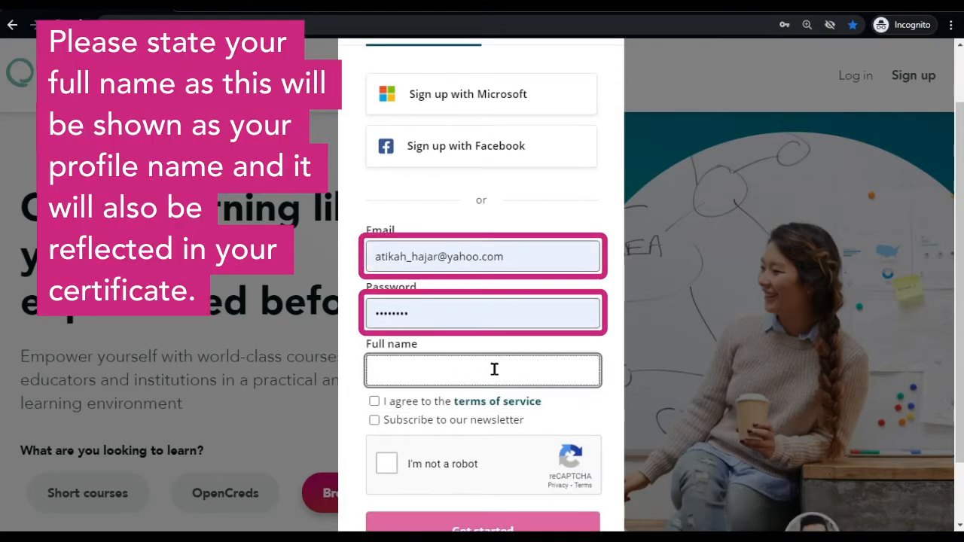
pyautogui.write('Atikah Alawi')
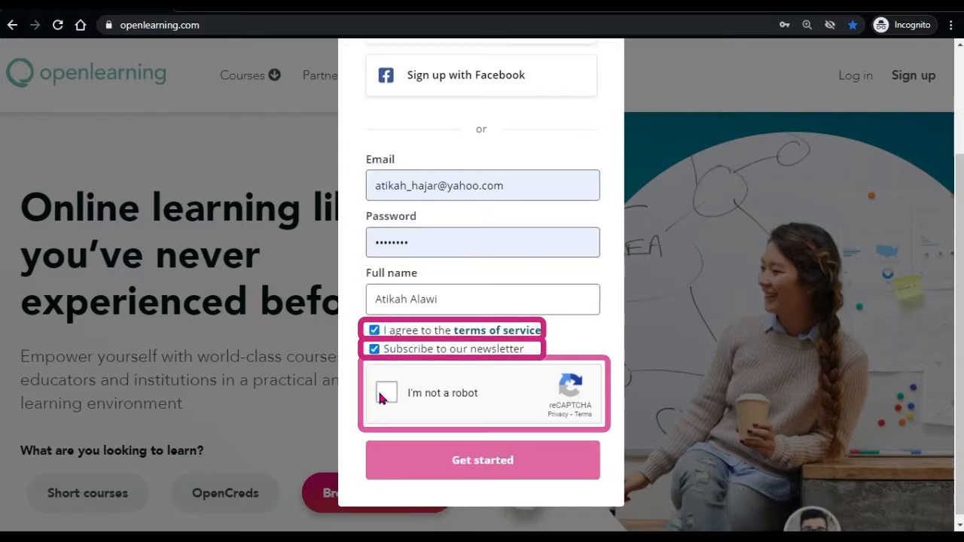
# Step: Pass the reCAPTCHA bicycle check and submit the sign-up form with Get started
pyautogui.click(386, 394)
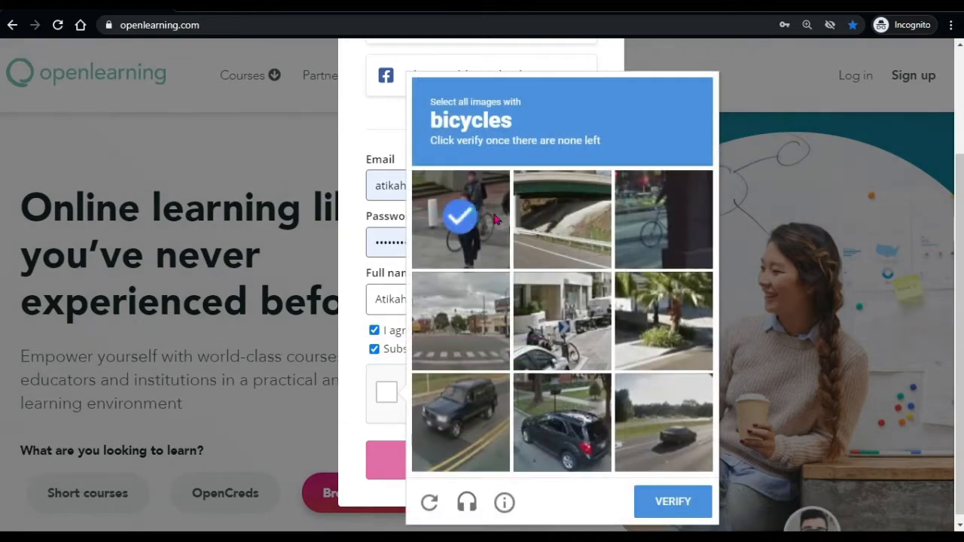
pyautogui.click(671, 501)
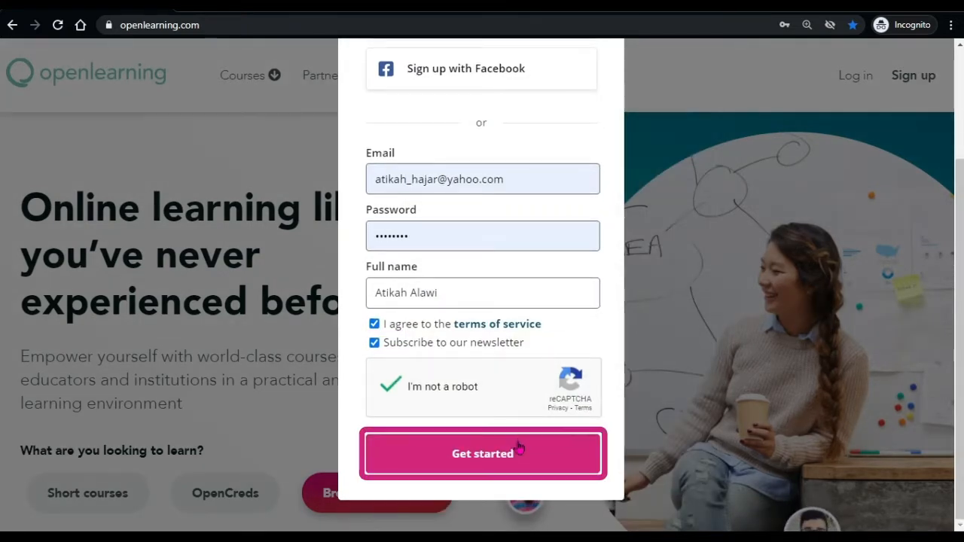
pyautogui.click(482, 453)
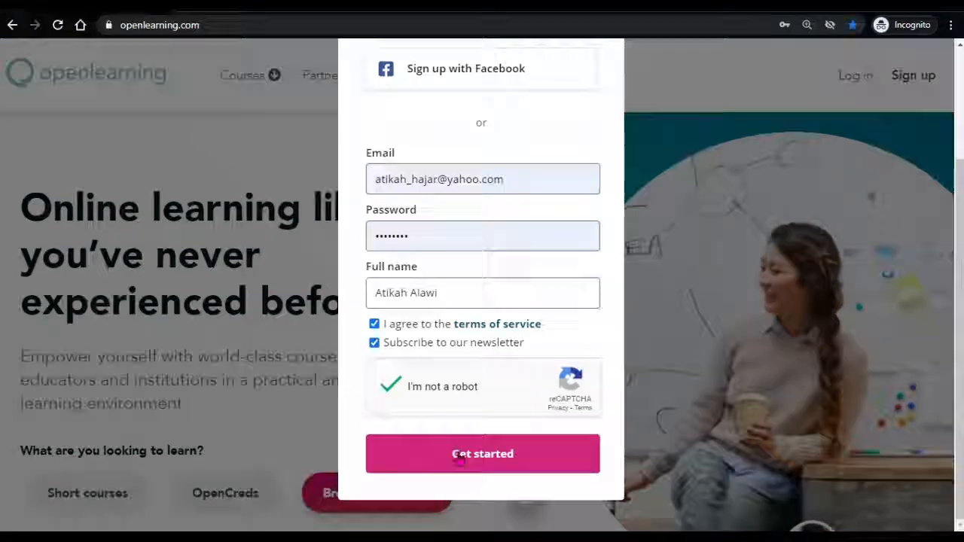
pyautogui.click(482, 454)
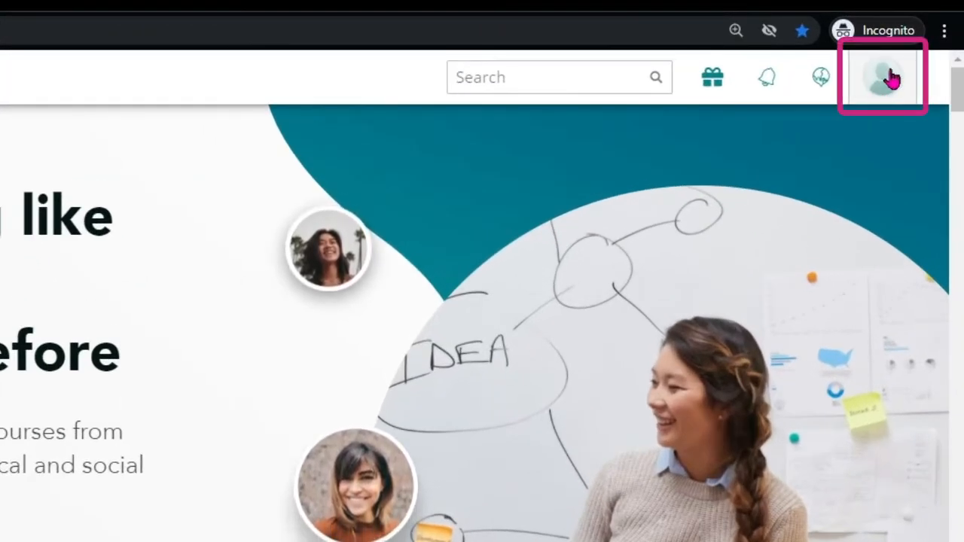
# Step: Review Account Settings showing the verified primary email, then return to the home page
pyautogui.click(883, 77)
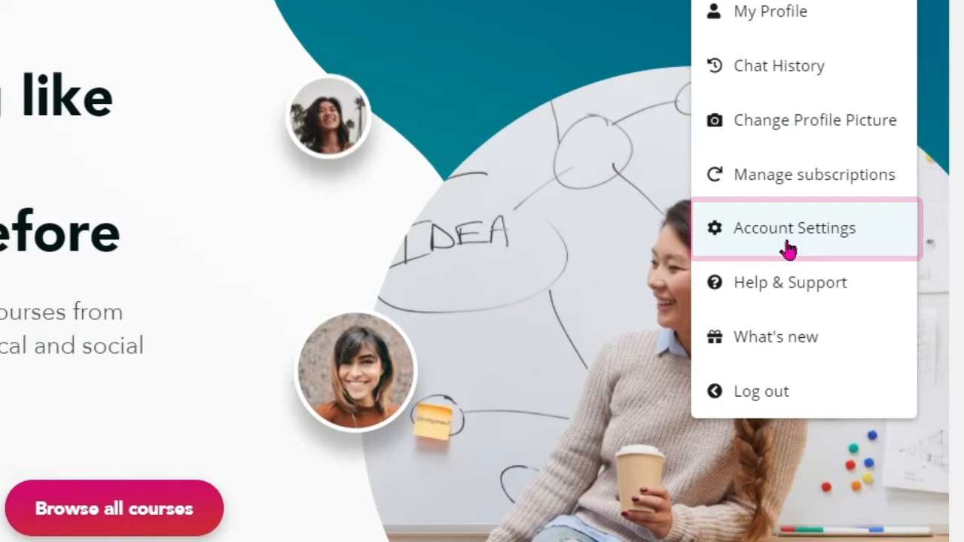
pyautogui.click(792, 227)
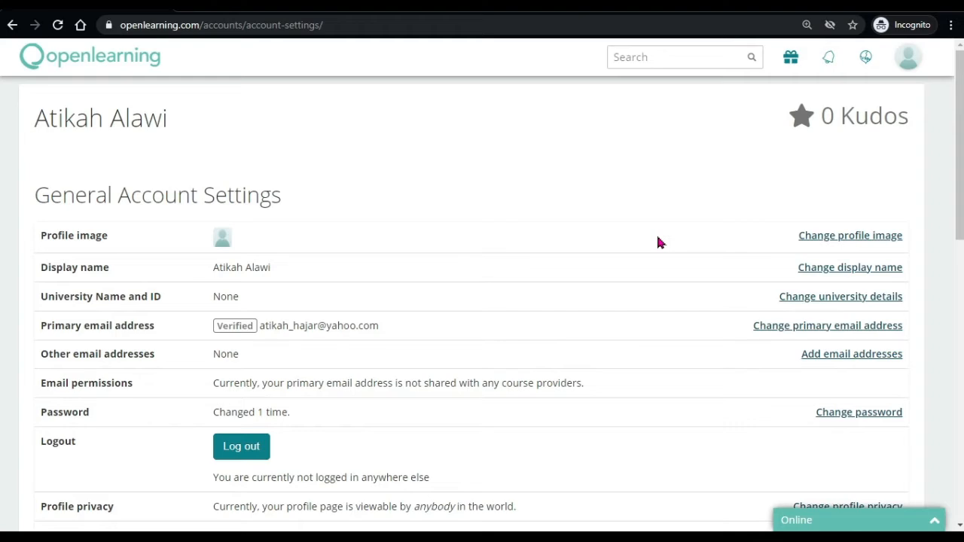
pyautogui.scroll(-3)
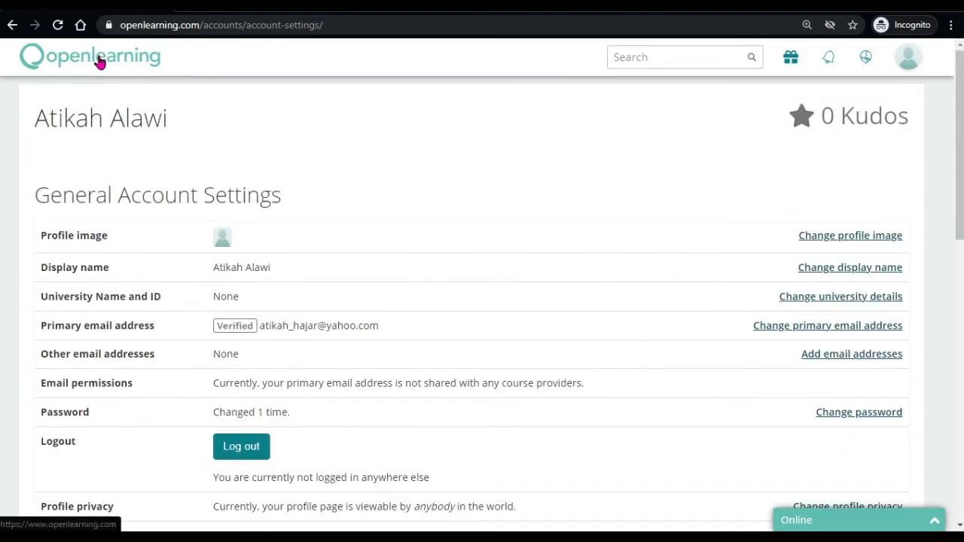
pyautogui.click(90, 56)
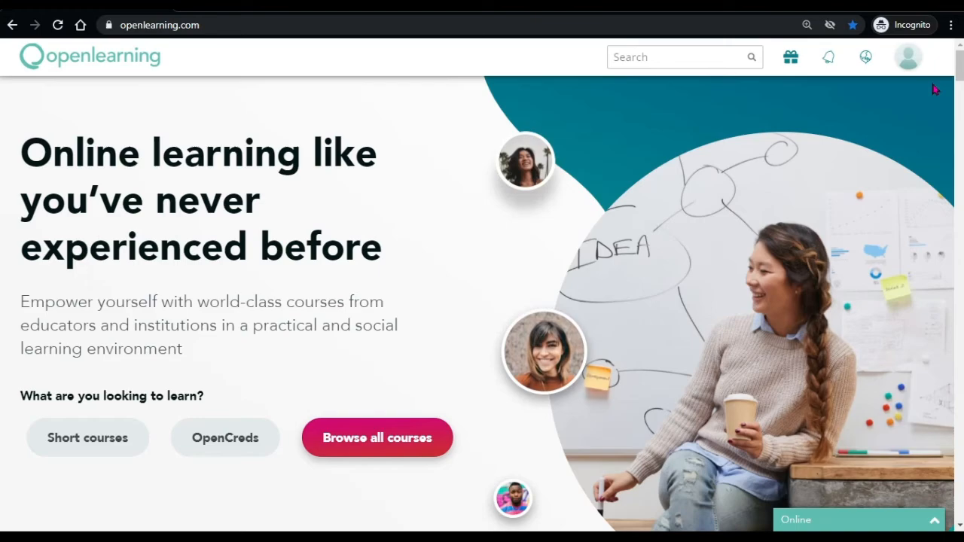
# Step: Reach the Create a new course form via the footer's Create a course link
pyautogui.scroll(-3)
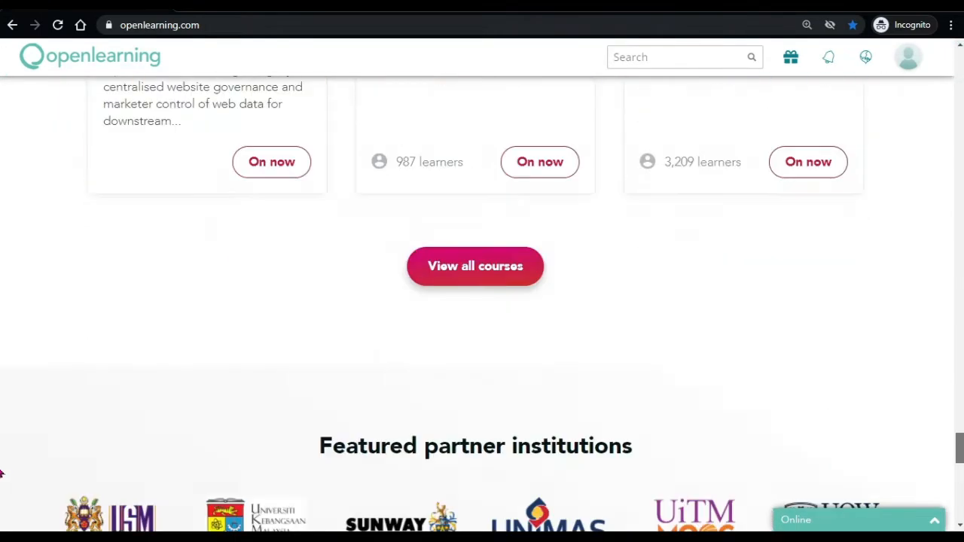
pyautogui.scroll(-3)
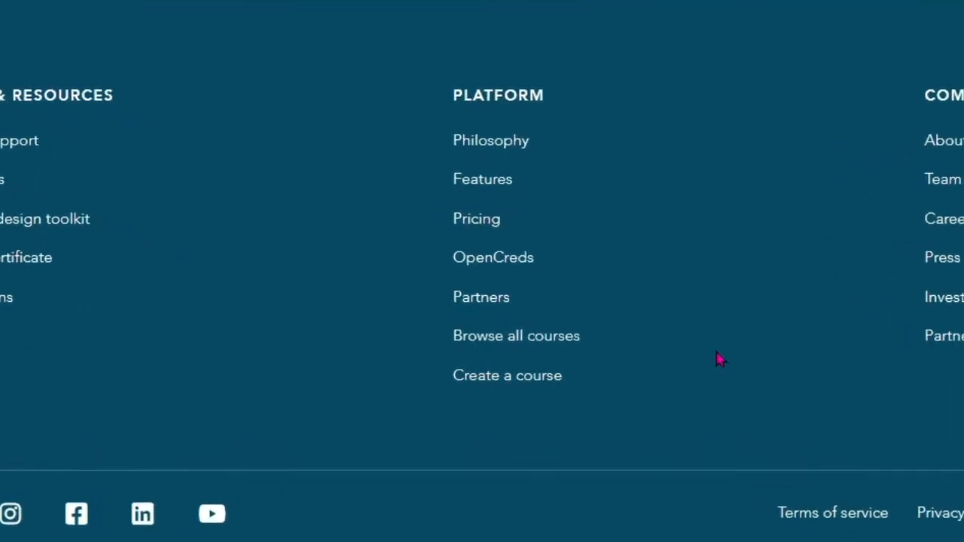
pyautogui.click(506, 375)
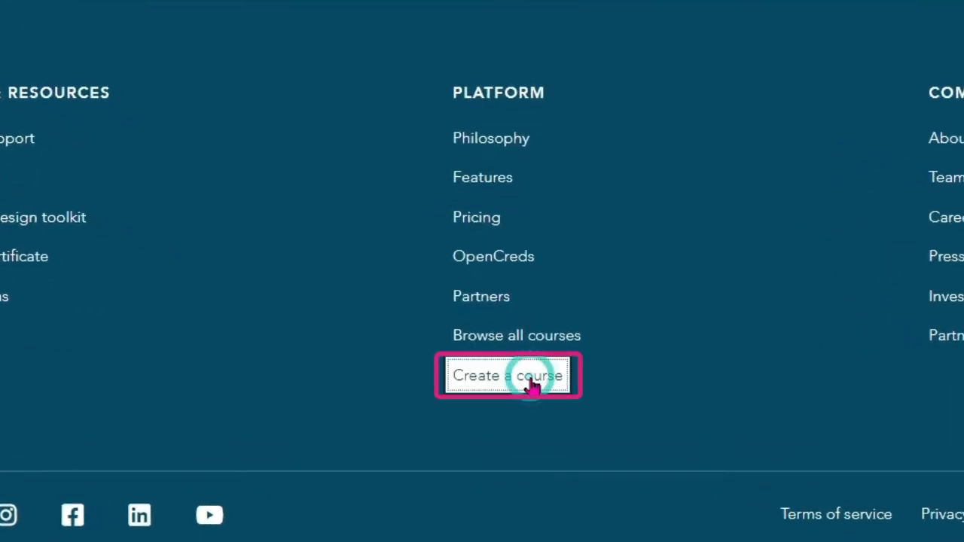
pyautogui.click(508, 375)
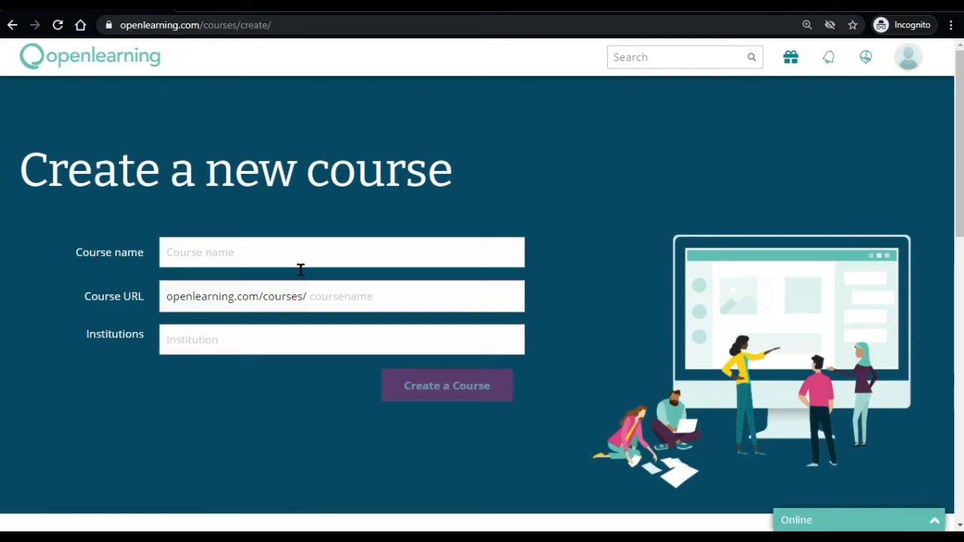
pyautogui.moveTo(517, 286)
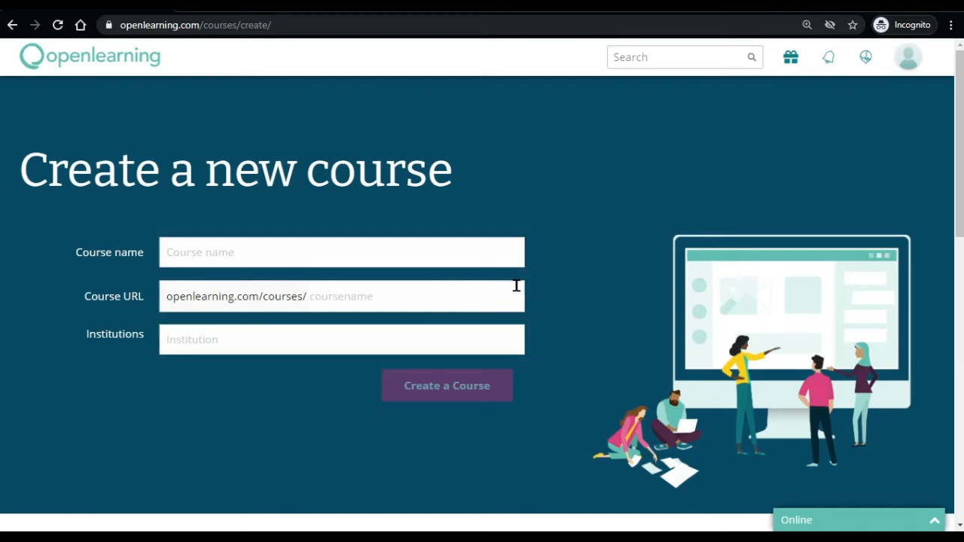
pyautogui.moveTo(482, 259)
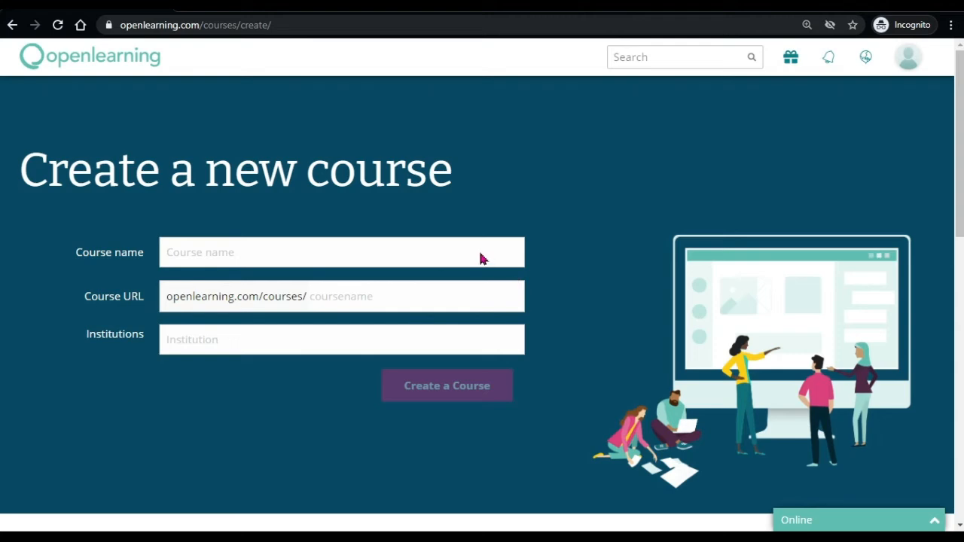
# Step: Name the new course 'Graphic Design Introduction'
pyautogui.click(340, 253)
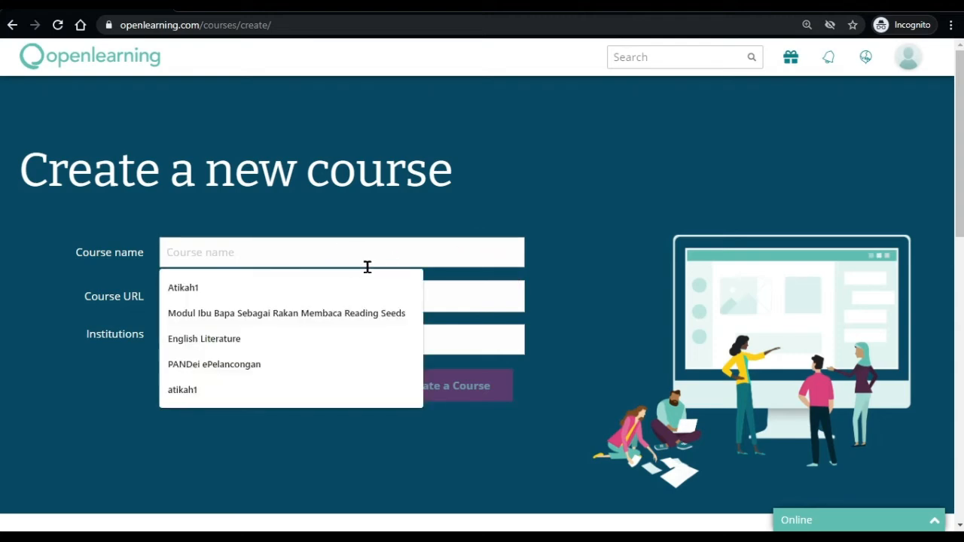
pyautogui.write('Graphic Design Introduction')
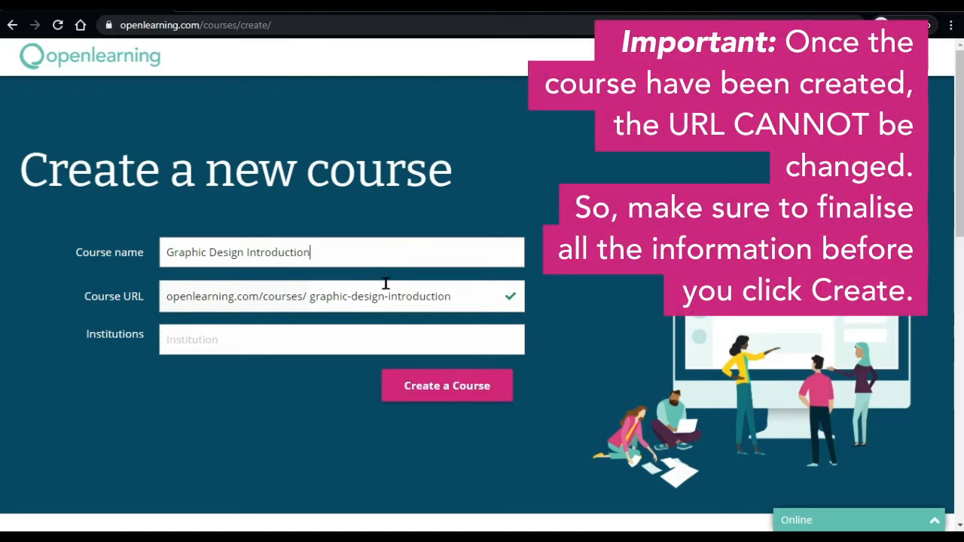
pyautogui.moveTo(436, 295)
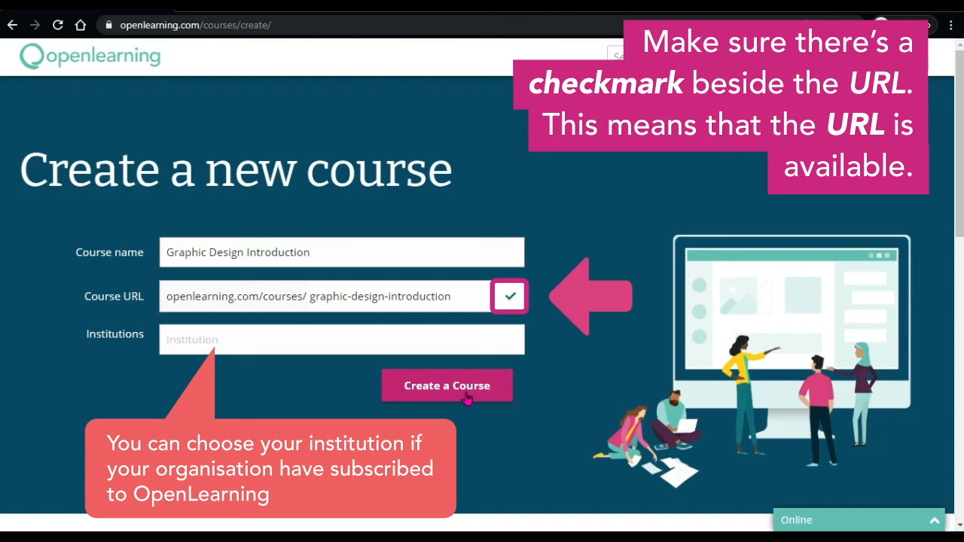
# Step: Create the course and land on its Setup Wizard first step
pyautogui.click(445, 386)
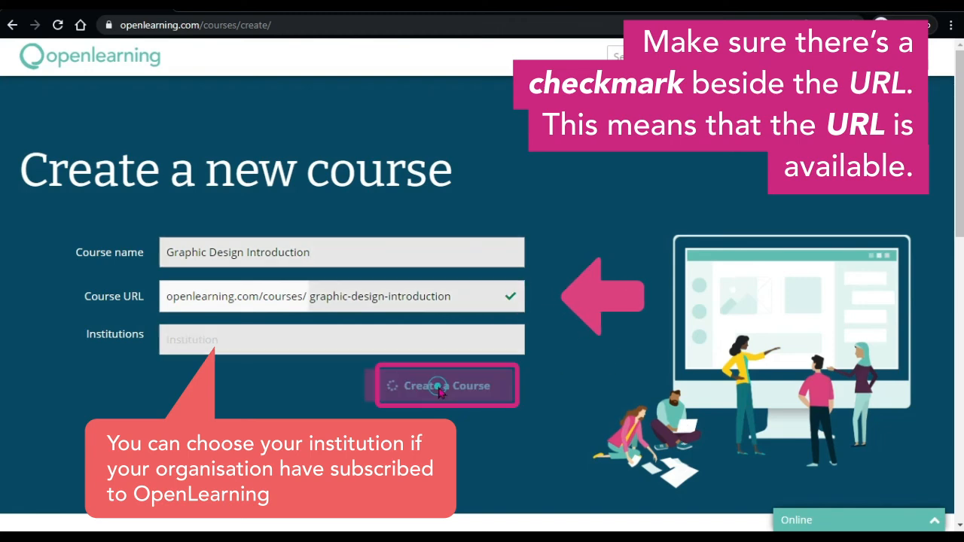
pyautogui.click(446, 385)
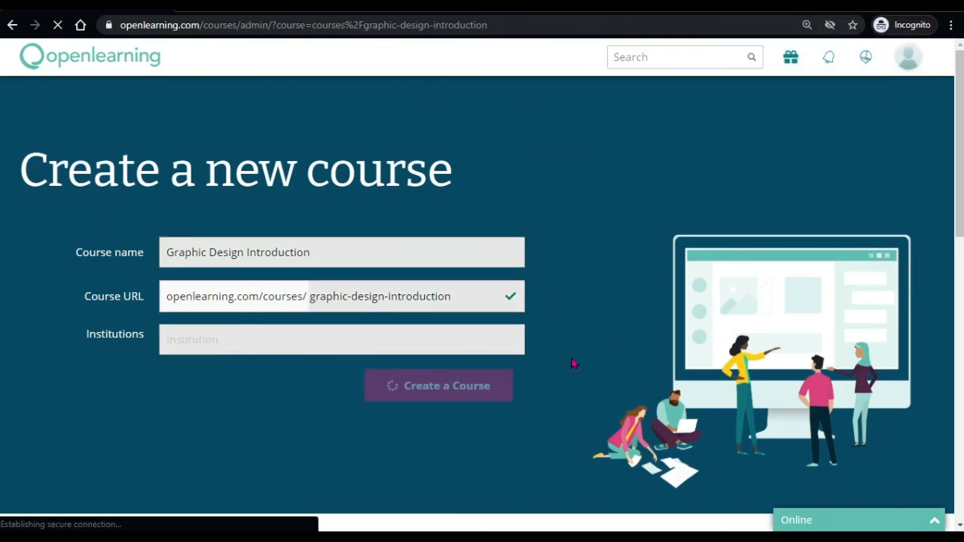
pyautogui.click(438, 386)
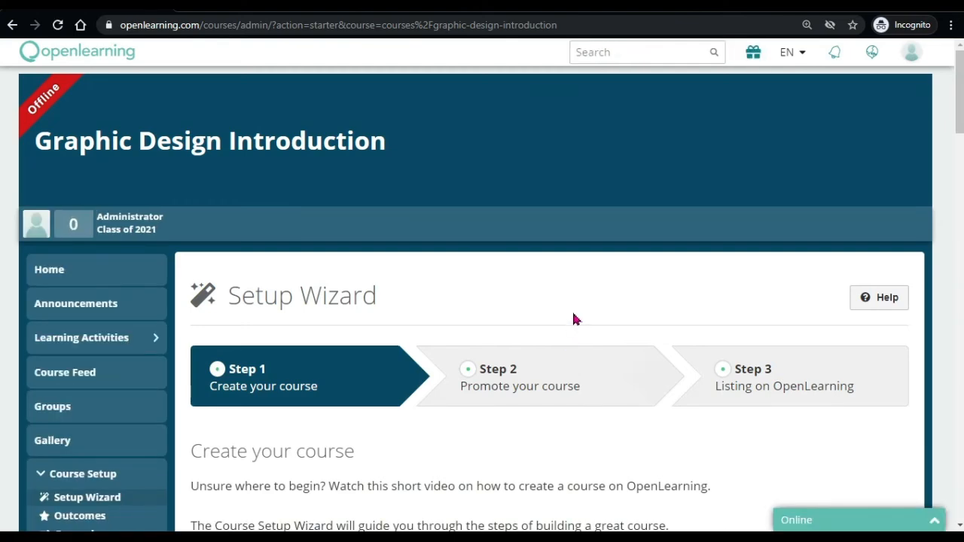